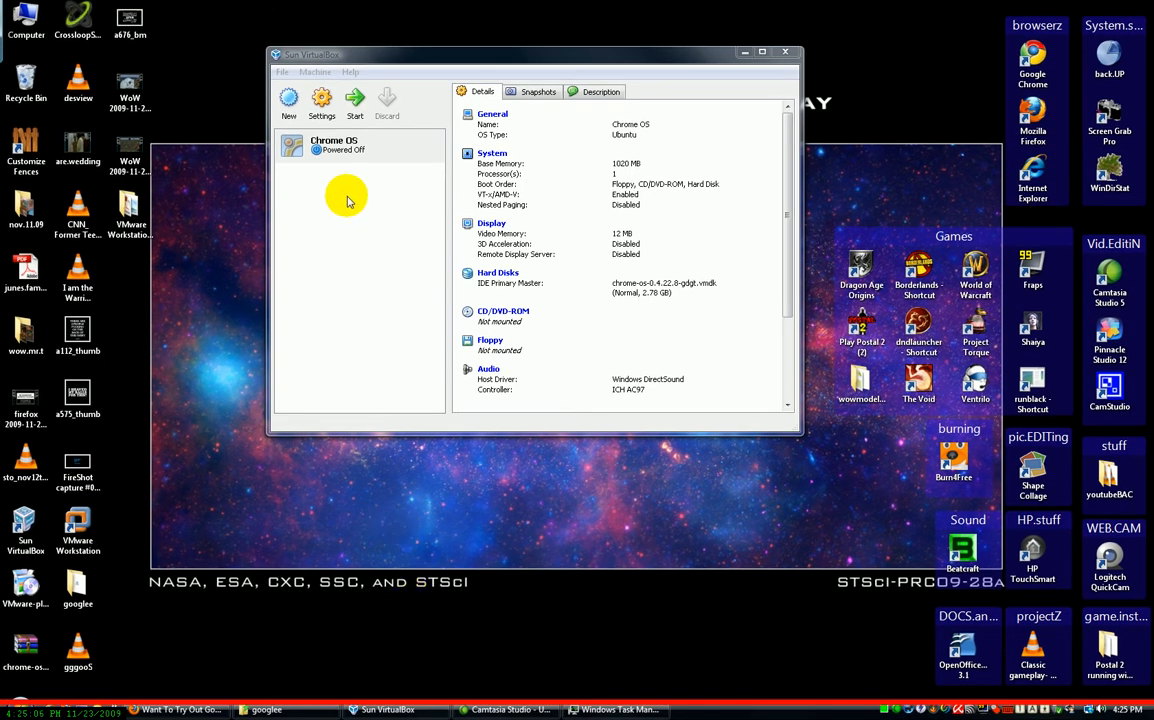
Step: Select the powered-off Chrome OS virtual machine in the VirtualBox Manager list
{"action": "left_click", "coordinate": [350, 144]}
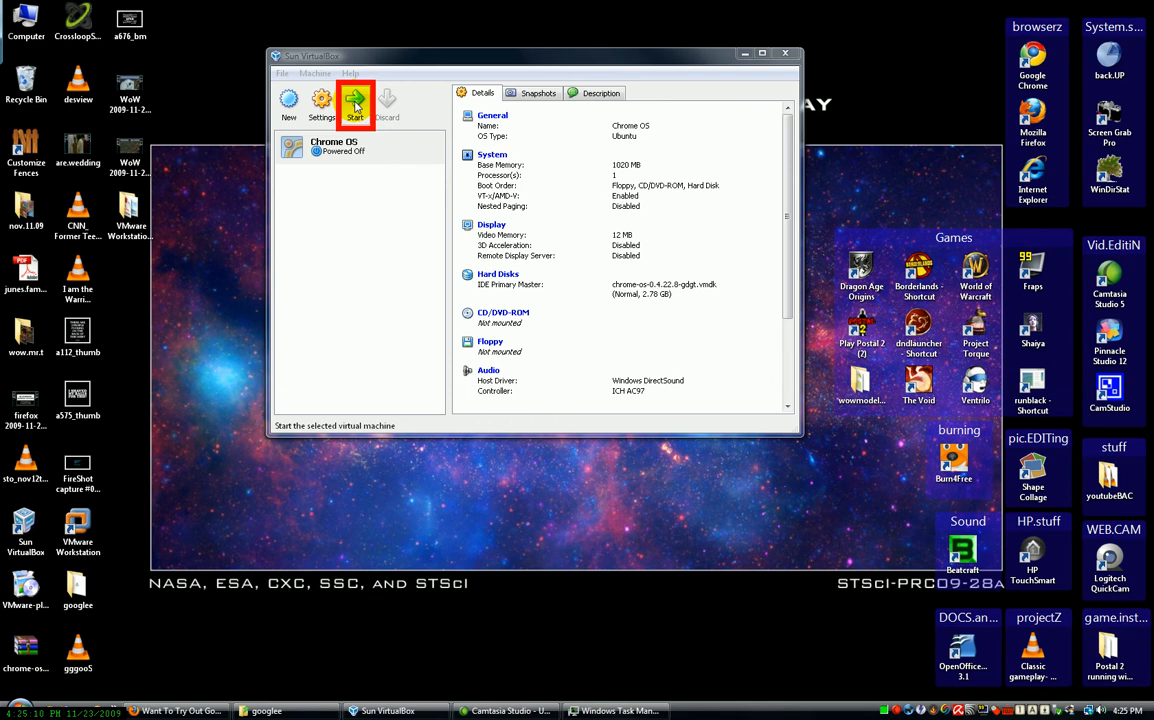
{"action": "left_click", "coordinate": [360, 146]}
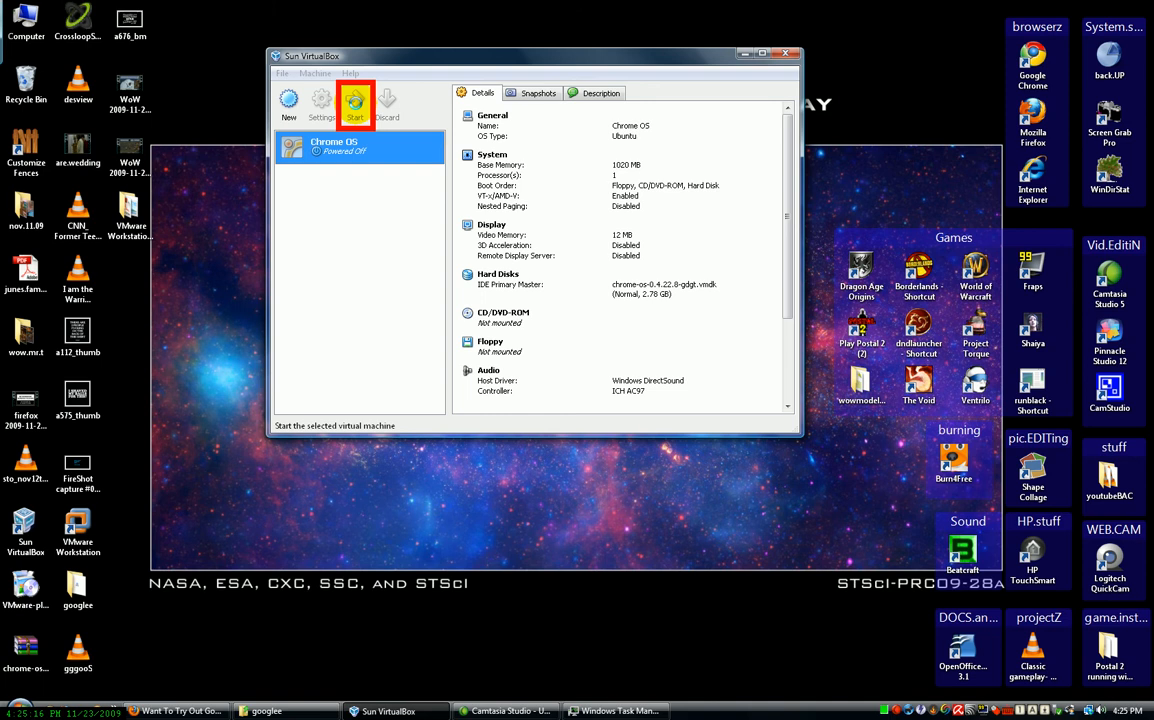
Step: Start the Chrome OS virtual machine and accept the keyboard auto-capture notice
{"action": "left_click", "coordinate": [356, 104]}
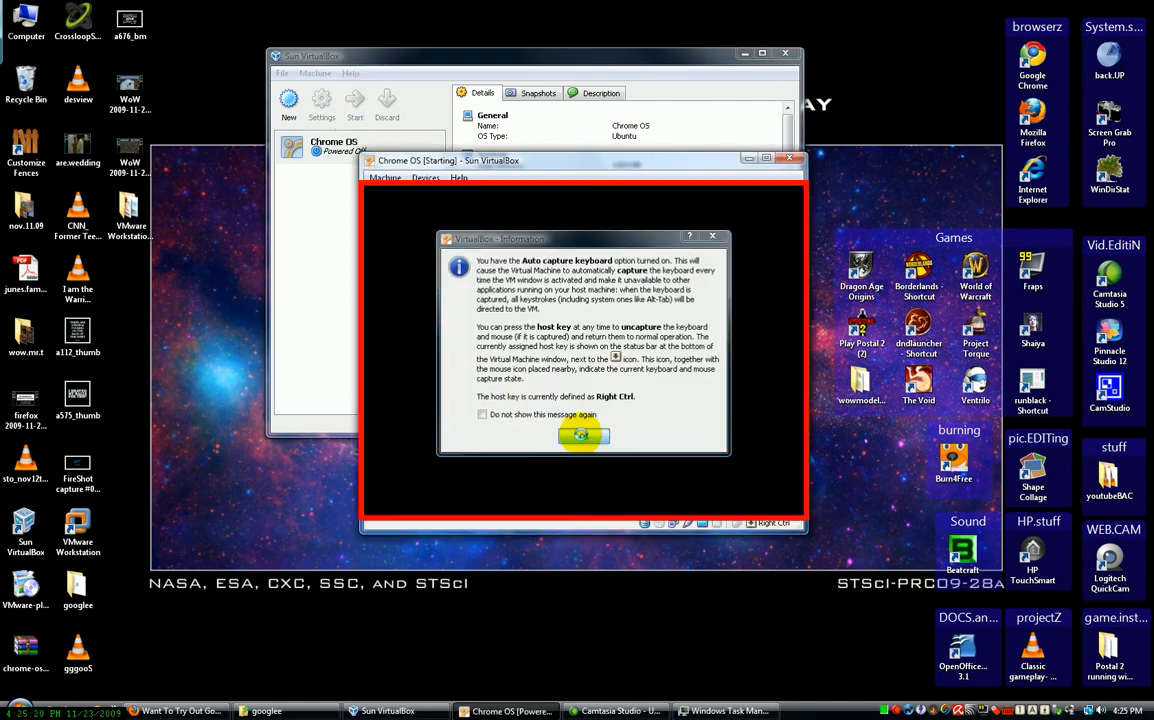
{"action": "left_click", "coordinate": [584, 436]}
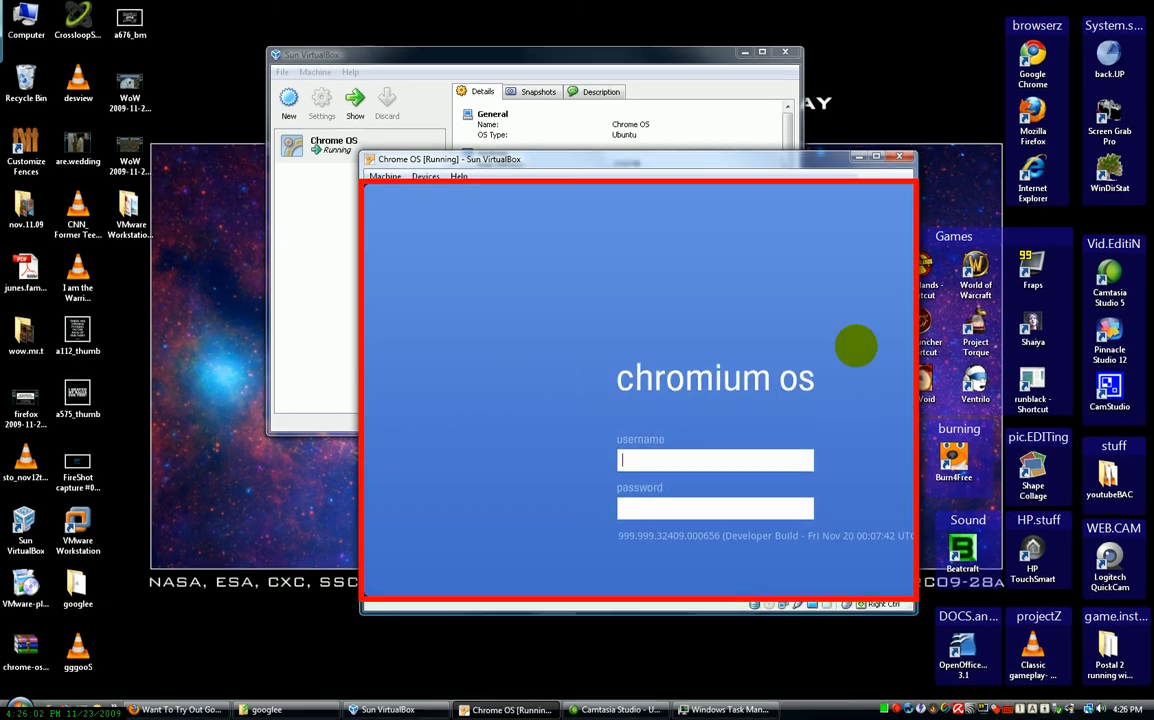
{"action": "mouse_move", "coordinate": [888, 580]}
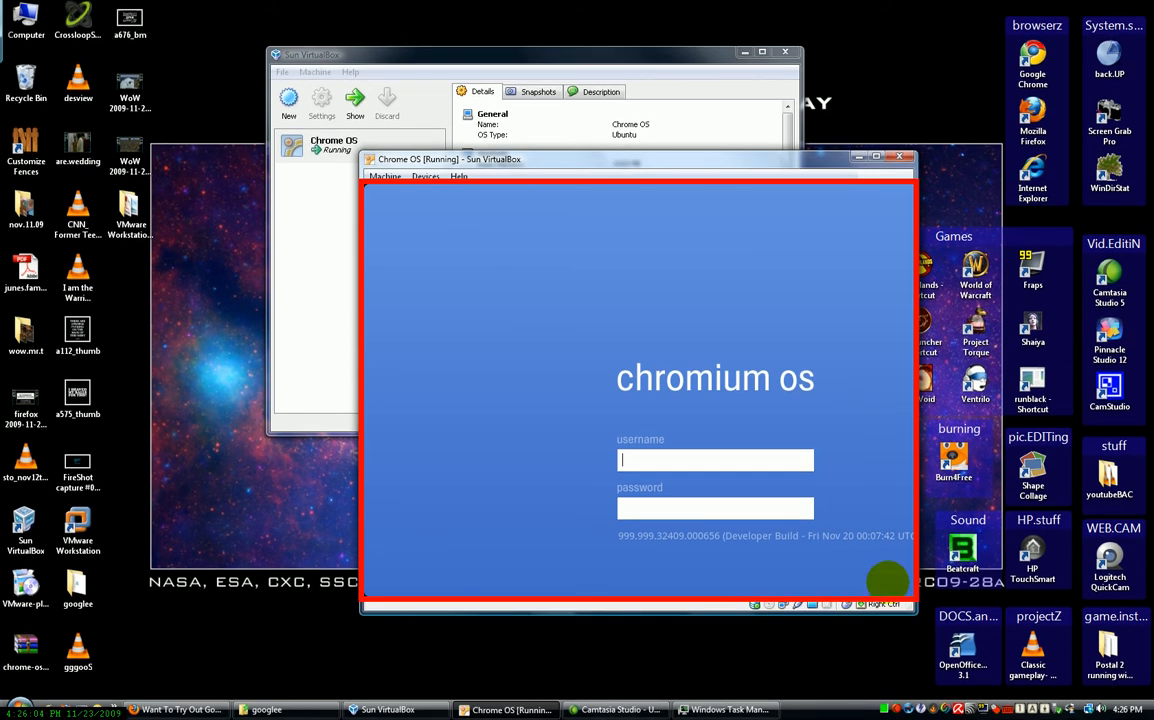
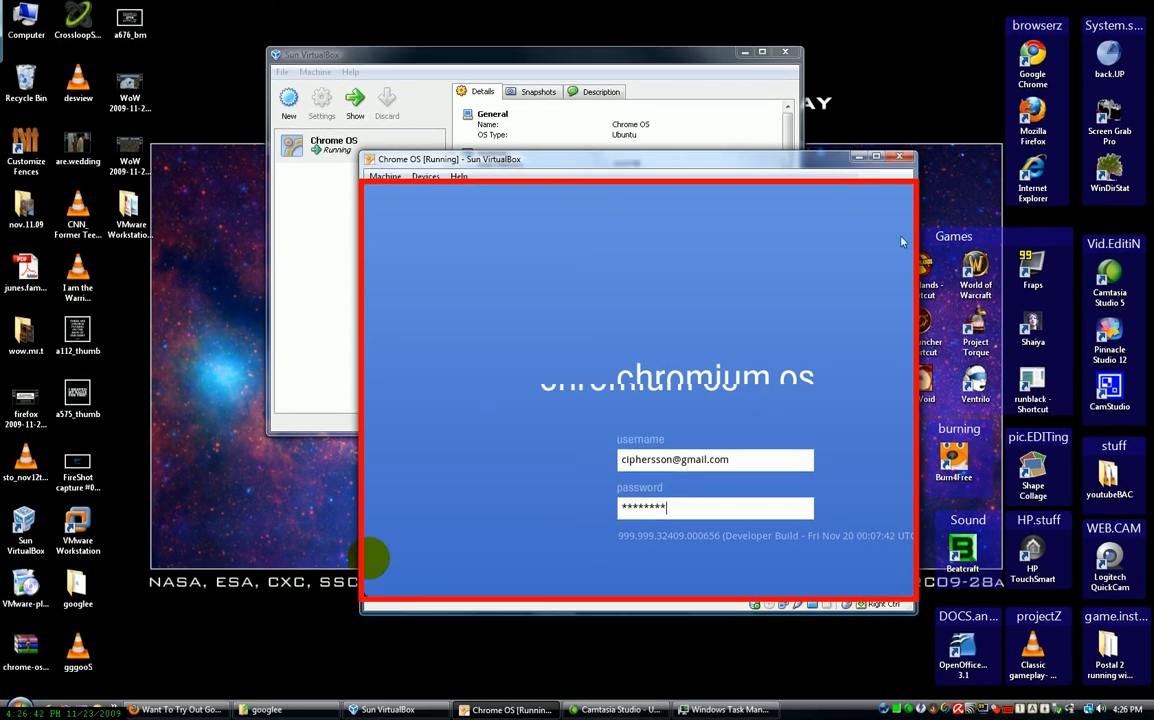
Step: Fill in the Google account username and password on the Chromium OS login screen
{"action": "mouse_move", "coordinate": [400, 266]}
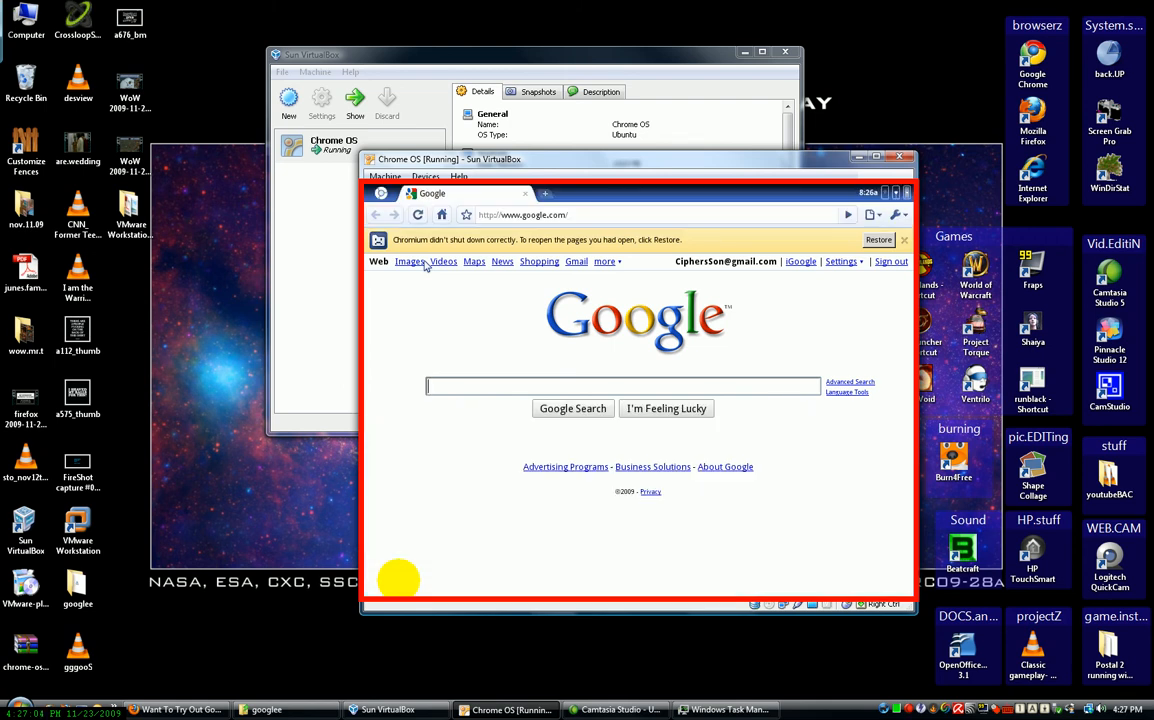
{"action": "mouse_move", "coordinate": [428, 276]}
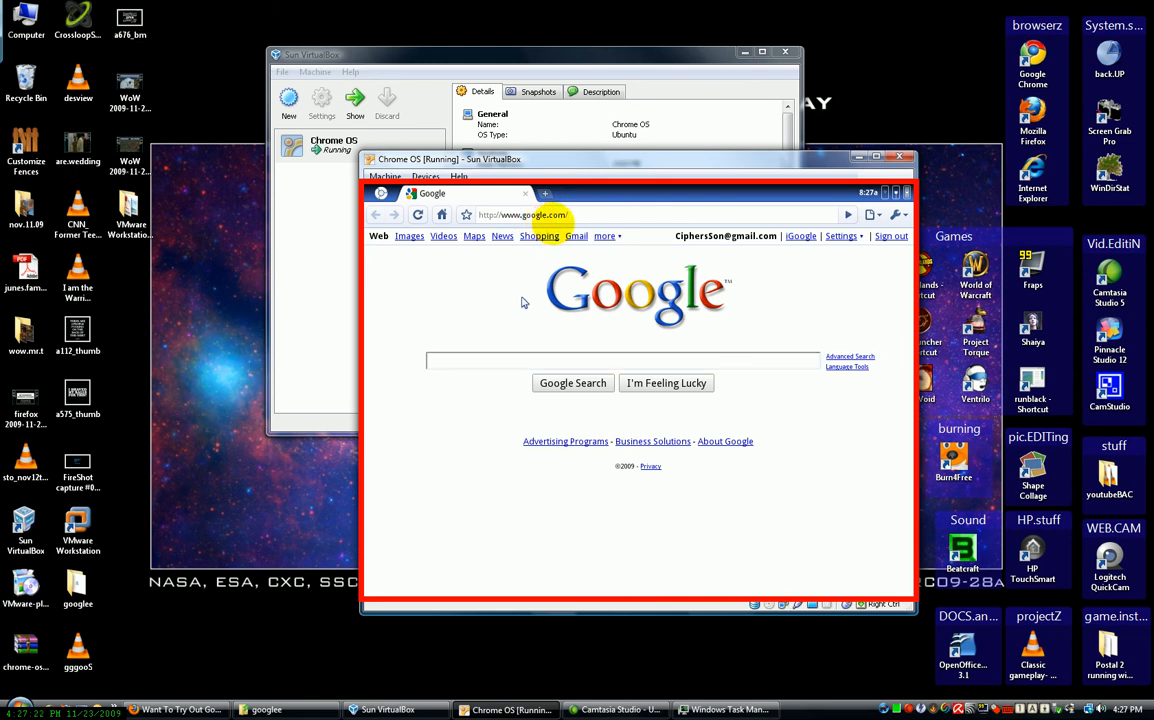
{"action": "mouse_move", "coordinate": [528, 308]}
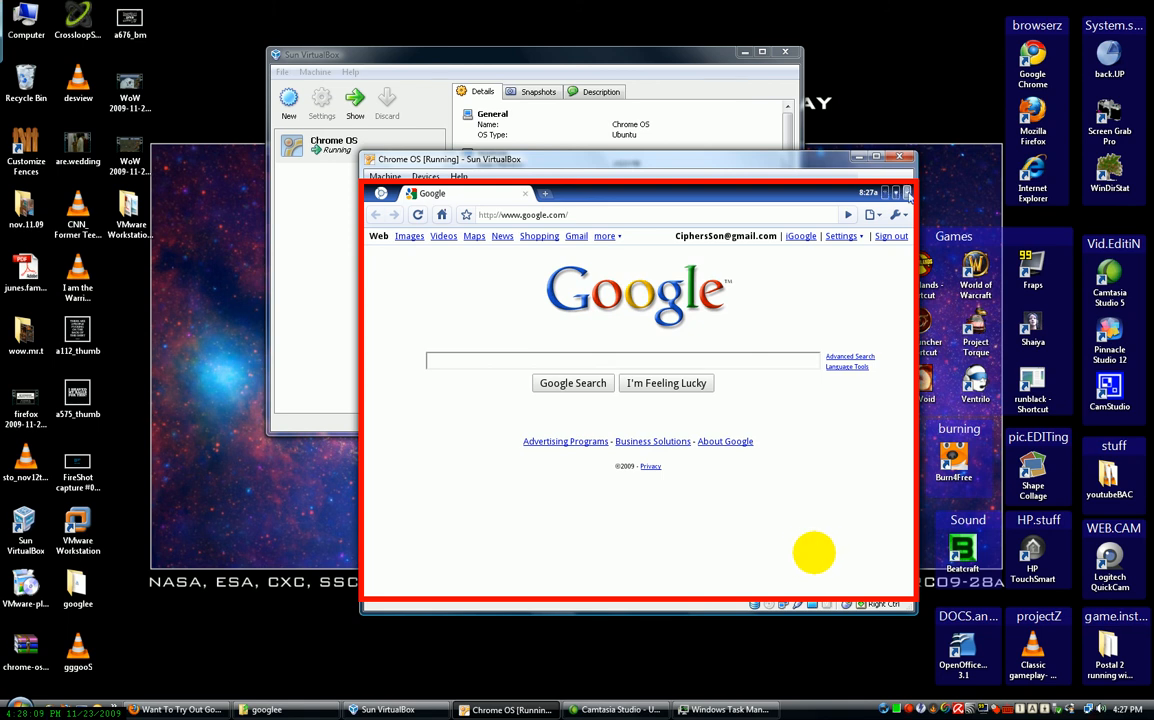
Step: Close the 'Chromium didn't shut down correctly' info bar on the Google page
{"action": "left_click", "coordinate": [904, 192]}
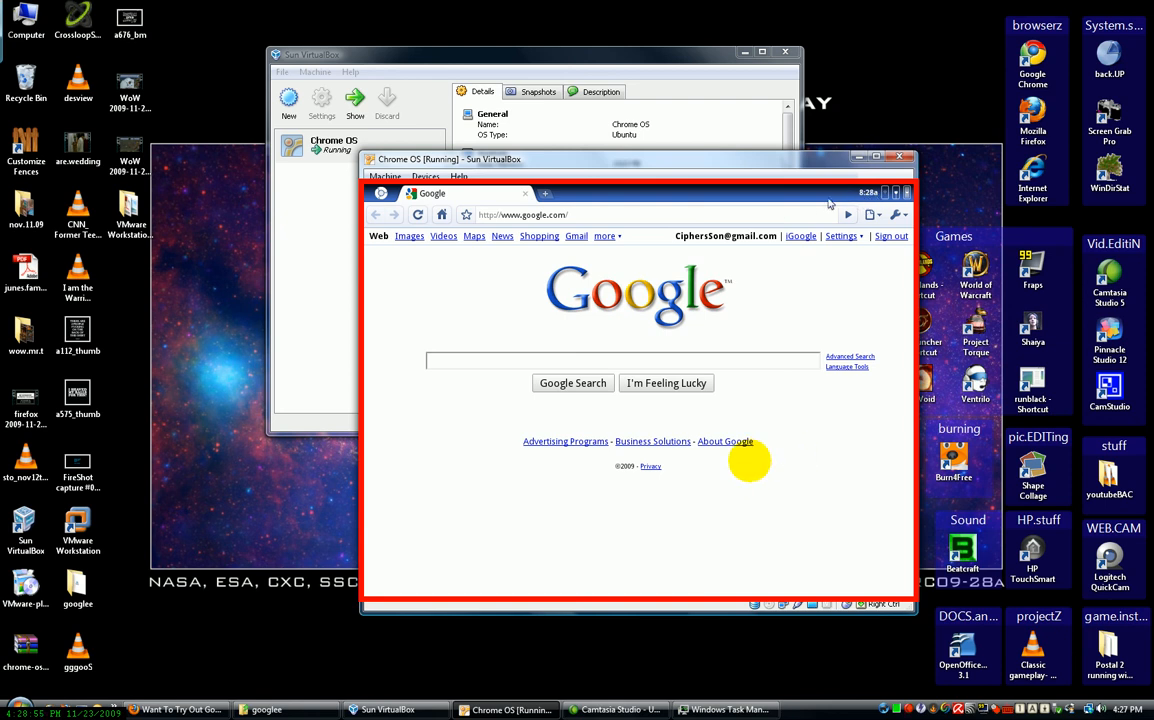
{"action": "mouse_move", "coordinate": [876, 224]}
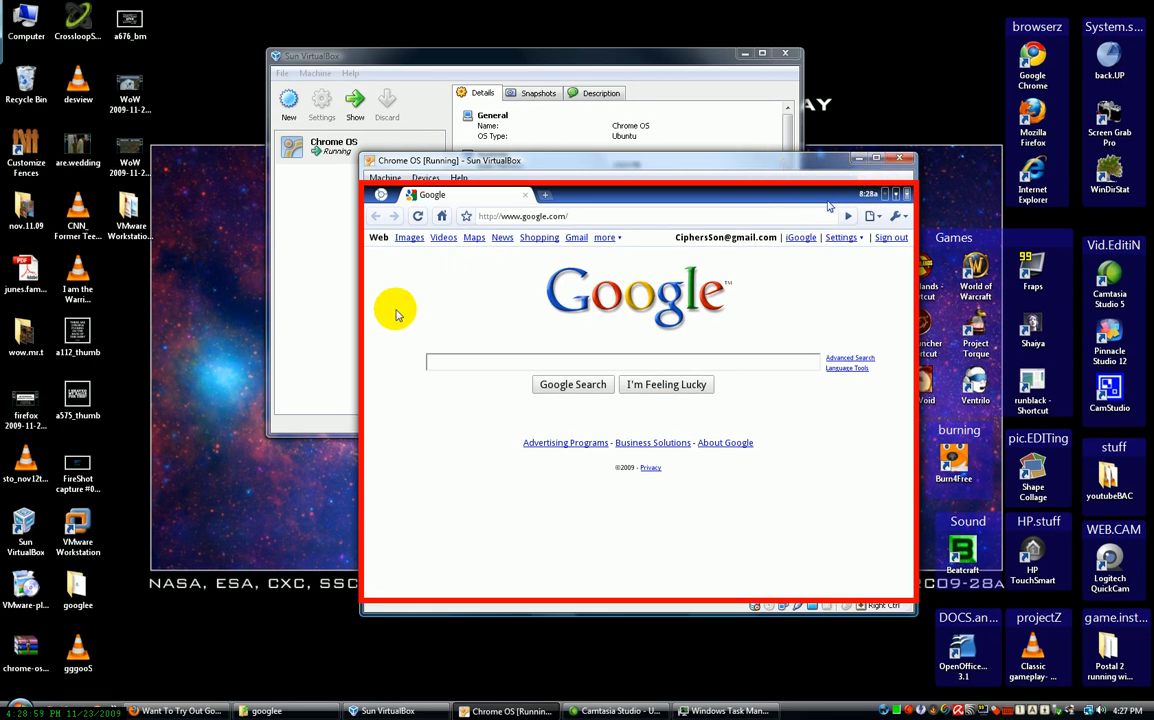
{"action": "mouse_move", "coordinate": [398, 310]}
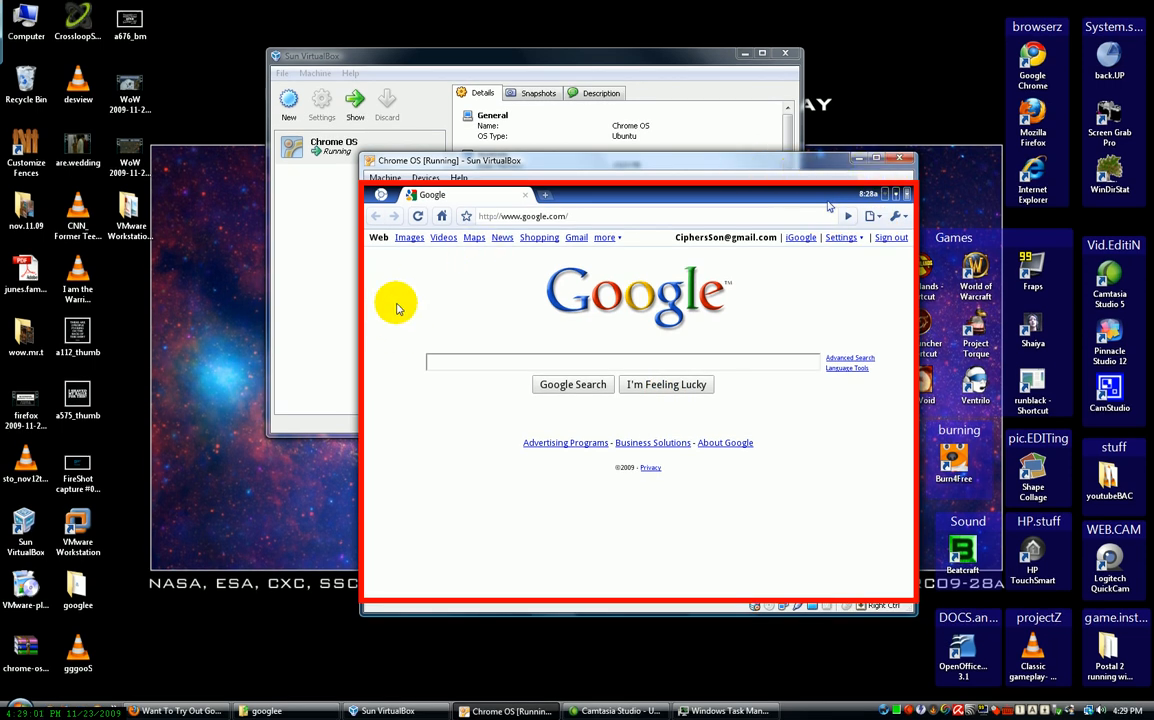
{"action": "mouse_move", "coordinate": [624, 202]}
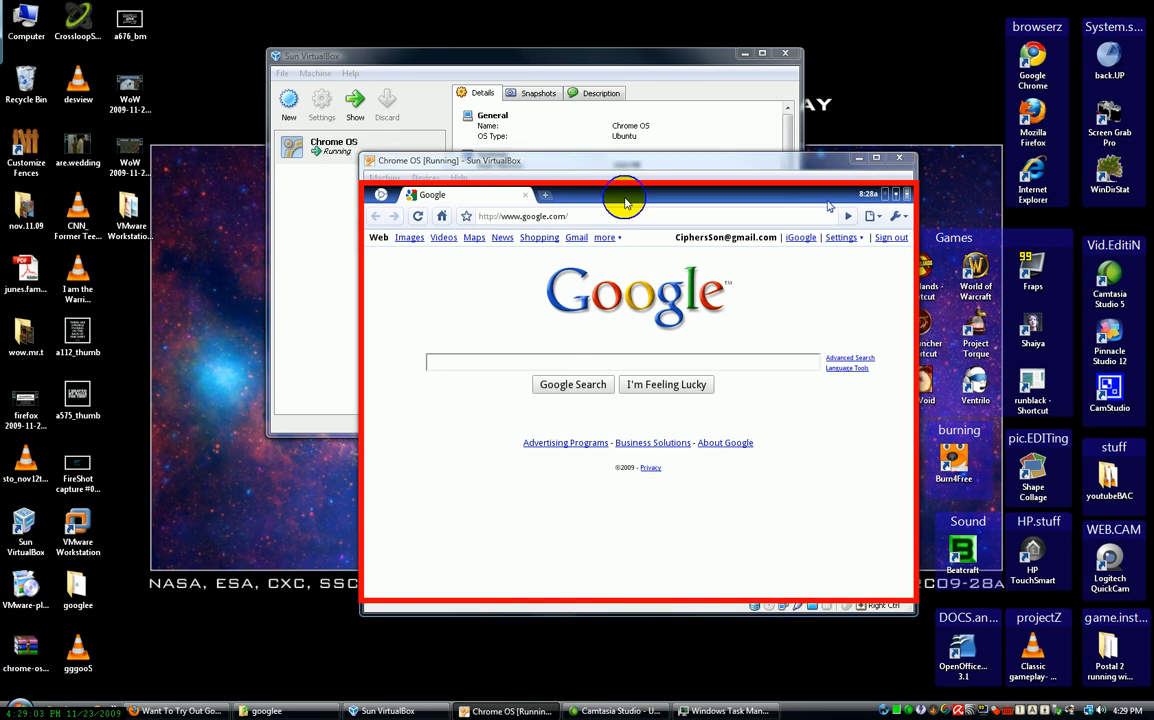
Step: End the 'Tab: Google' process from the Chromium task manager, leaving the 'Aw, Snap!' page
{"action": "left_click", "coordinate": [624, 198]}
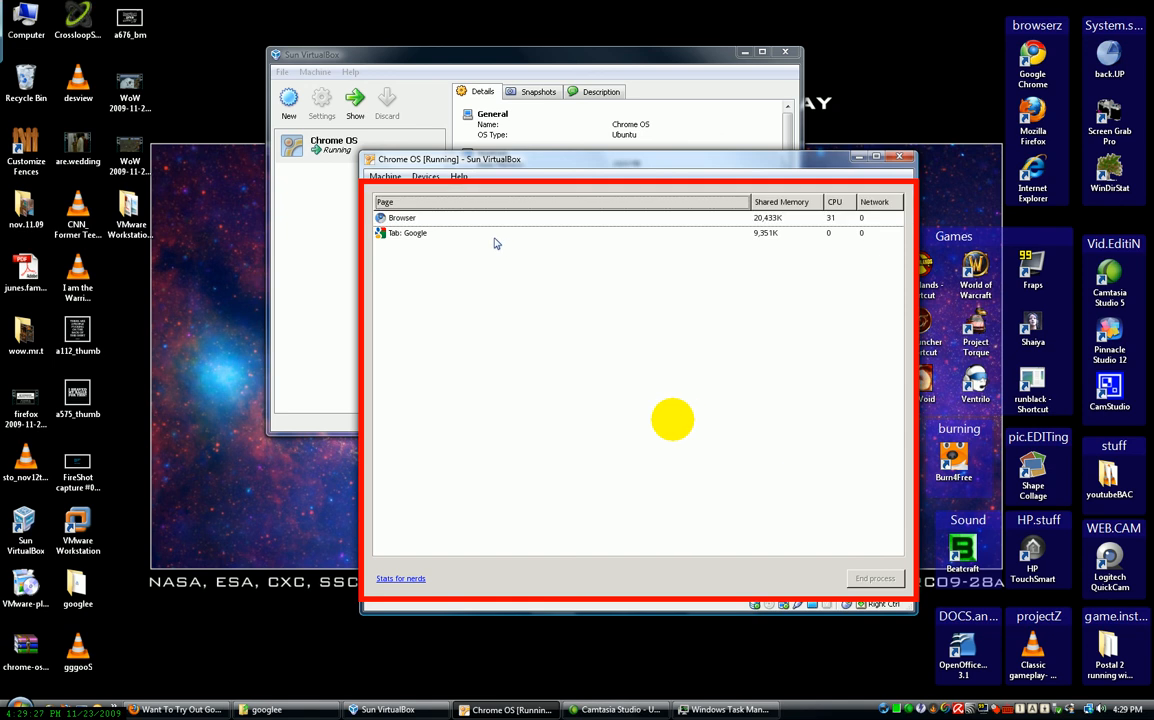
{"action": "left_click", "coordinate": [410, 232]}
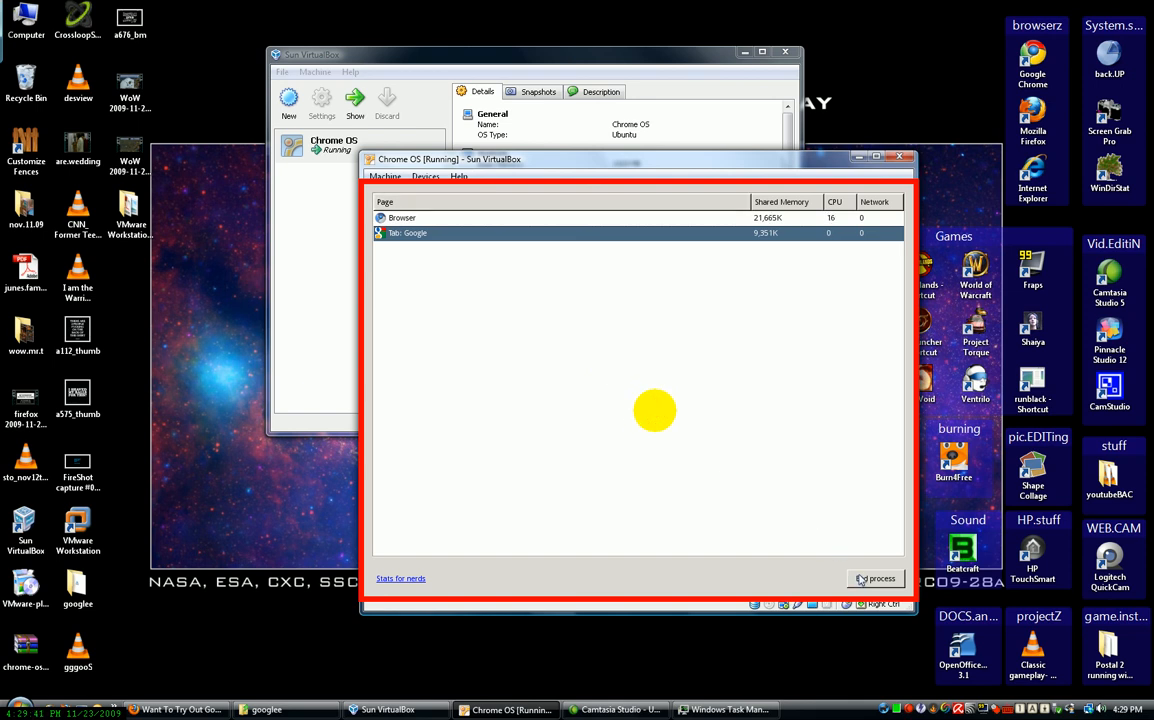
{"action": "left_click", "coordinate": [880, 578]}
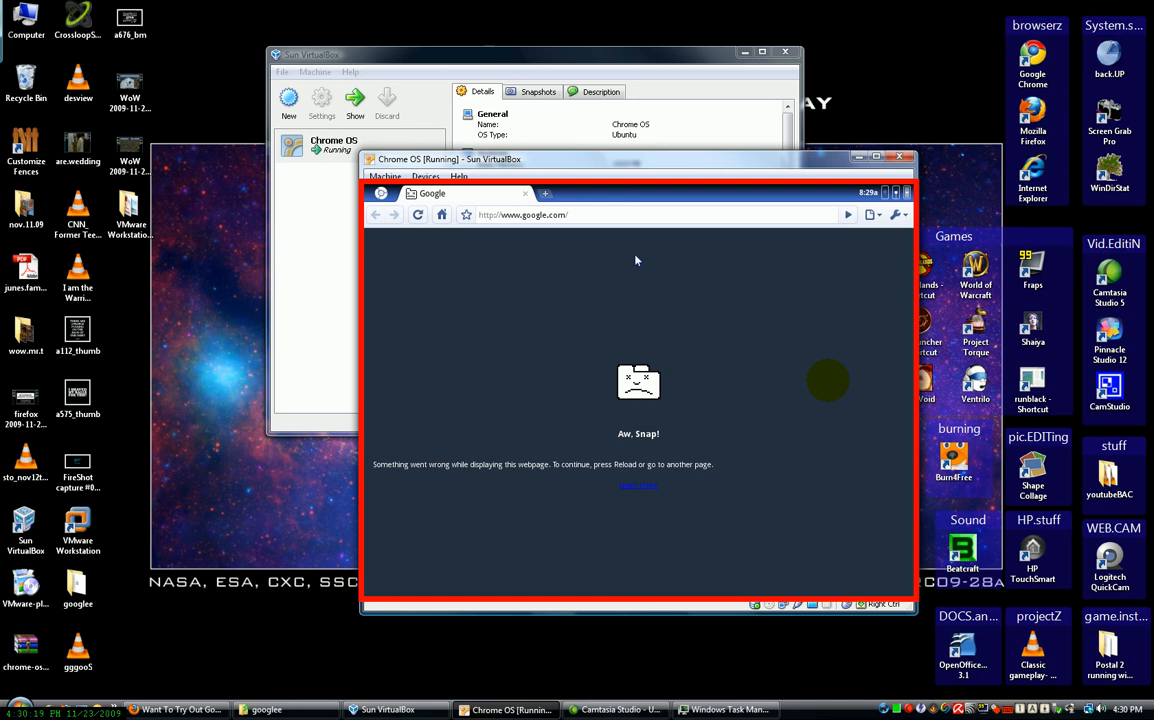
{"action": "mouse_move", "coordinate": [650, 264]}
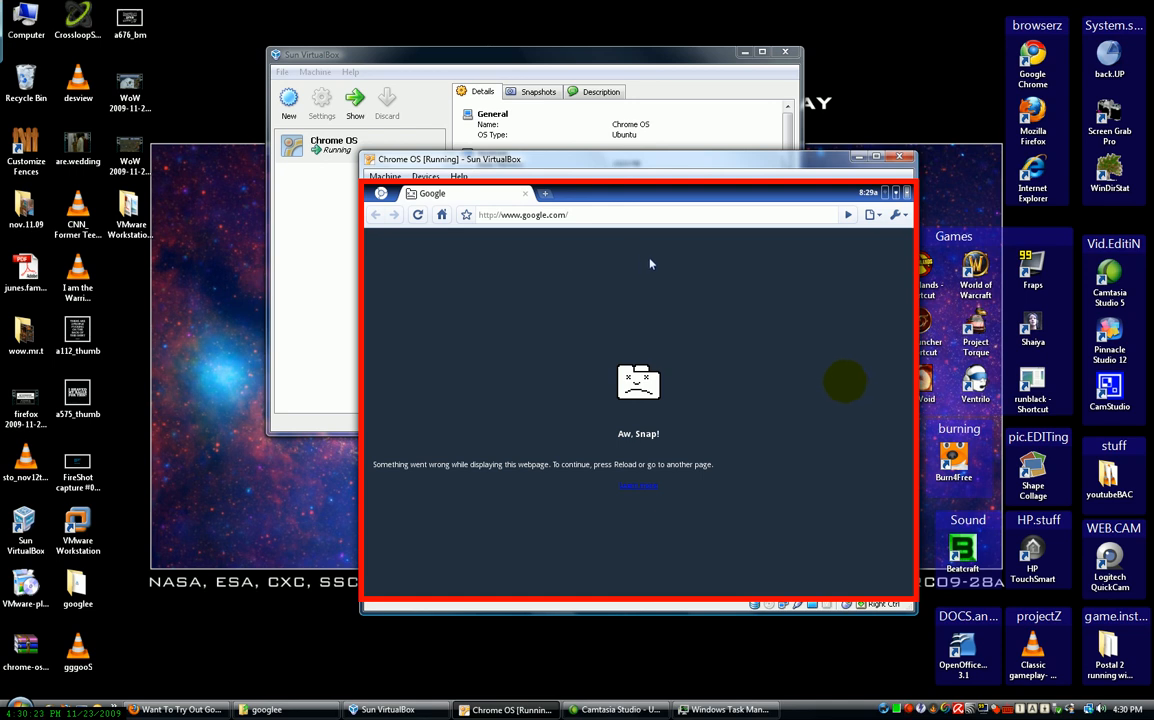